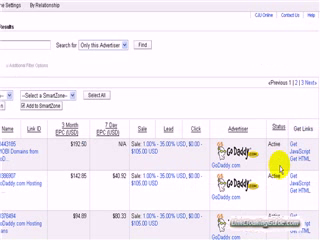
- Create a Simple Link Manager link named 'Go Daddy' with alias 'go-daddy-domains'
scroll(down, 3)
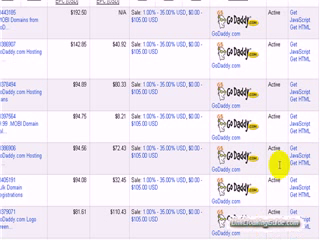
scroll(down, 3)
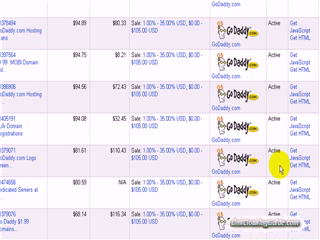
scroll(down, 3)
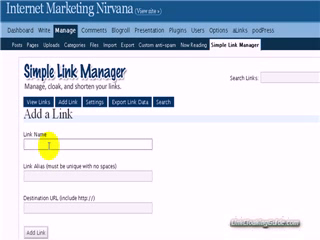
text(Go Daddy)
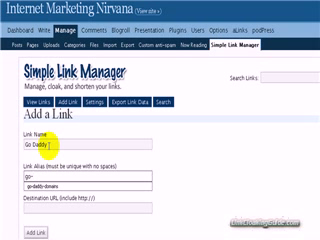
text(go-daddy-domains)
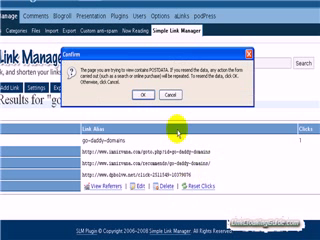
- Resend the 'go daddy' search to refresh the go-daddy-domains click count to 1
click(146, 96)
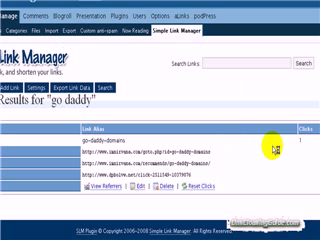